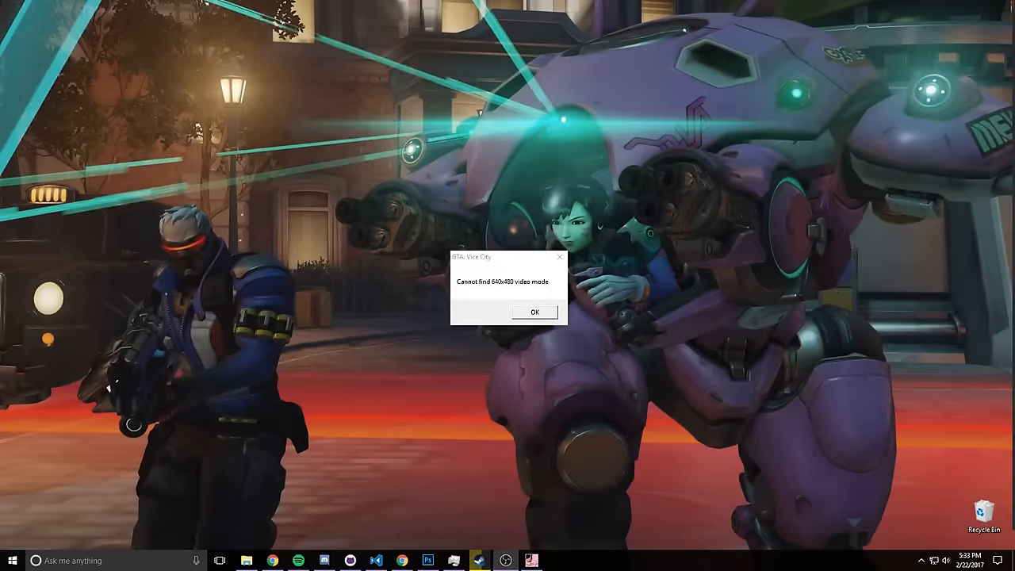
mouse_move(490, 352)
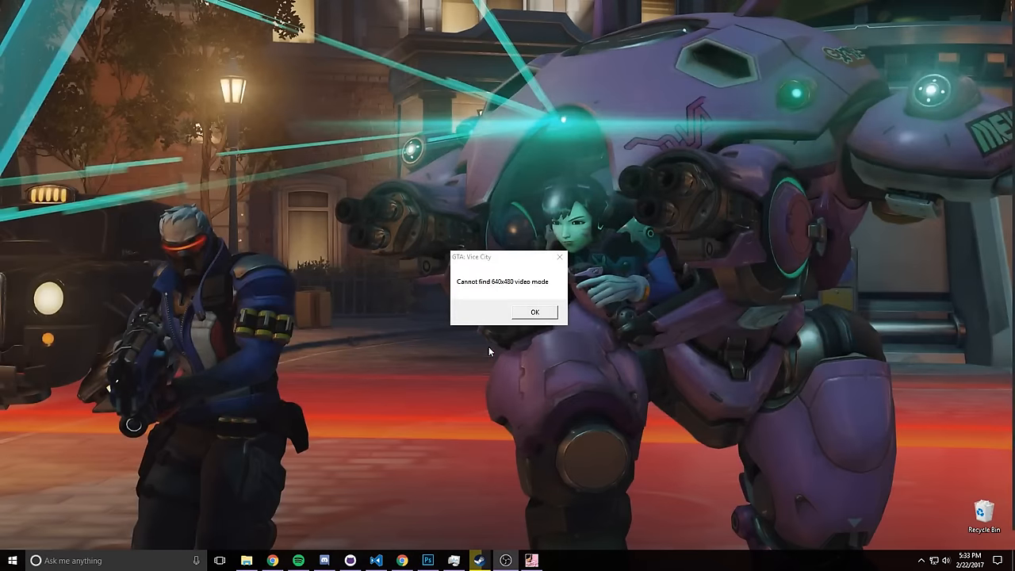
mouse_move(533, 311)
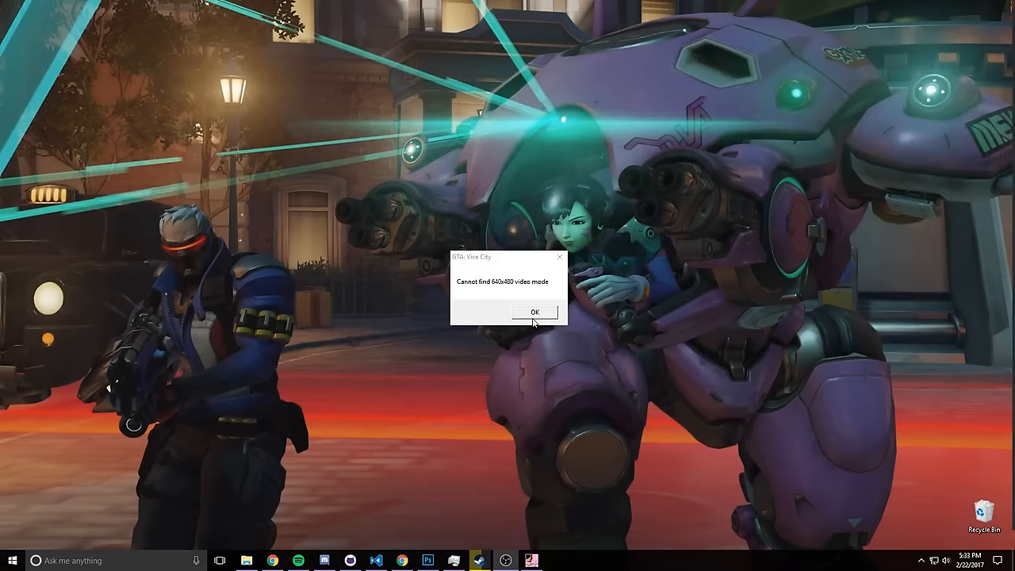
mouse_move(525, 355)
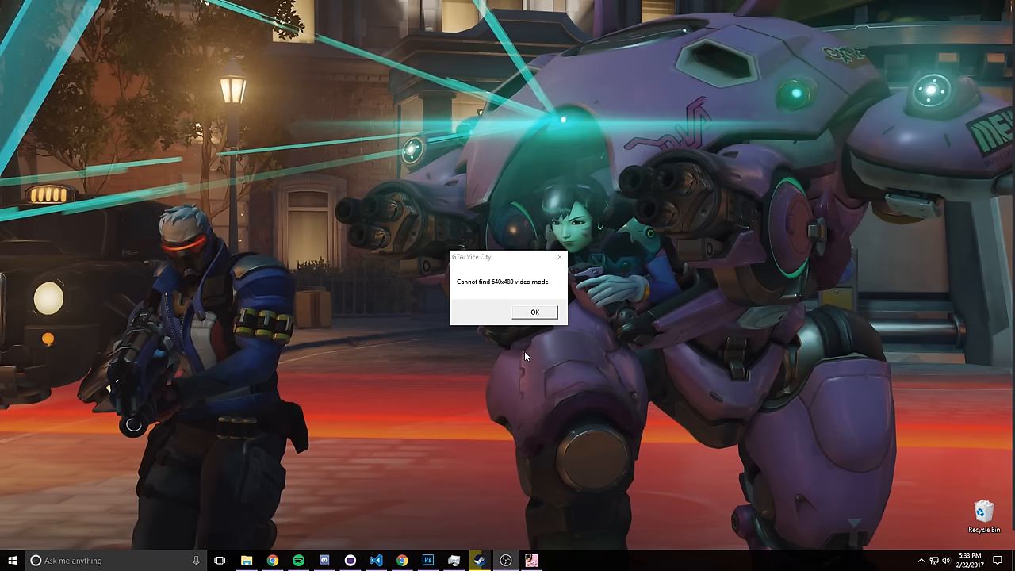
Open the gta-vc executable's Properties from the game's taskbar jump list
right_click(531, 560)
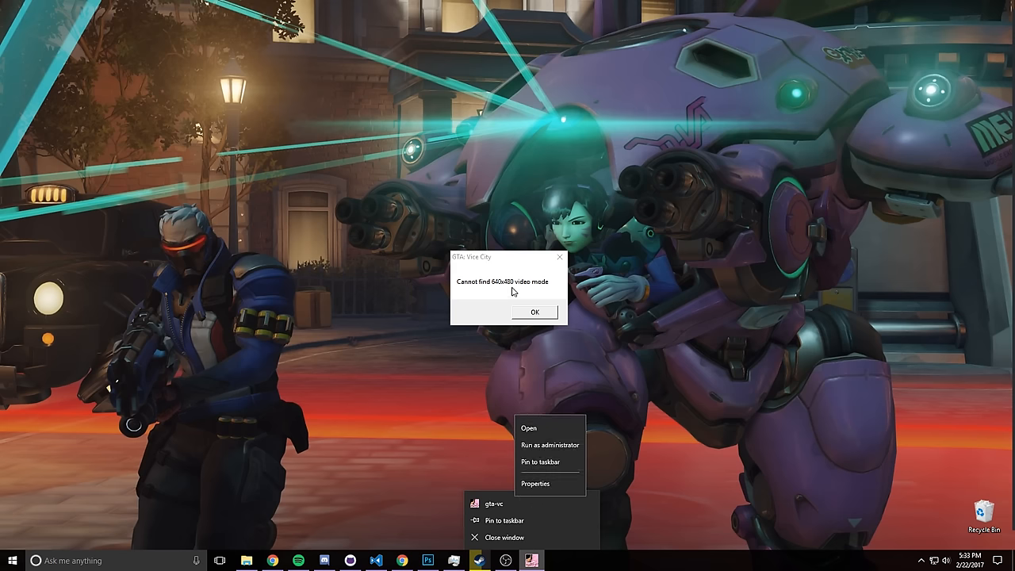
click(536, 482)
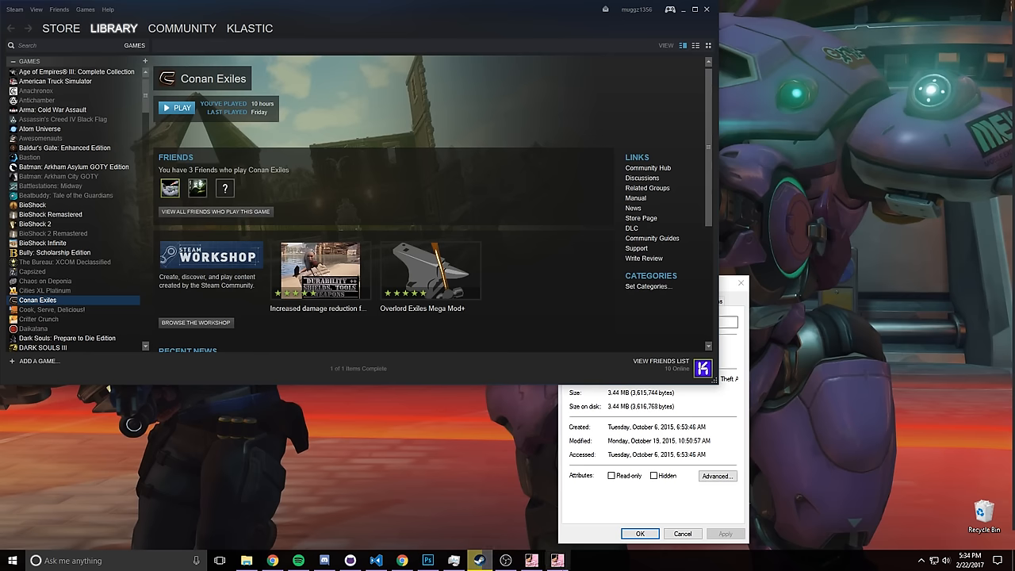
Locate Grand Theft Auto: Vice City in the library and toggle 'Run in 640x480 resolution' under gta-vc's Compatibility settings
scroll(down, 3)
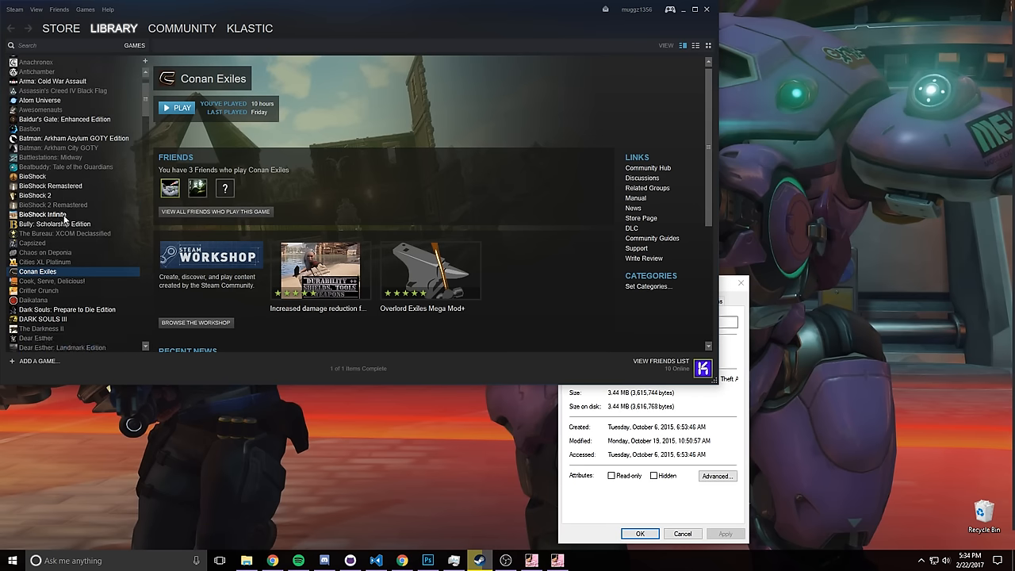
scroll(down, 3)
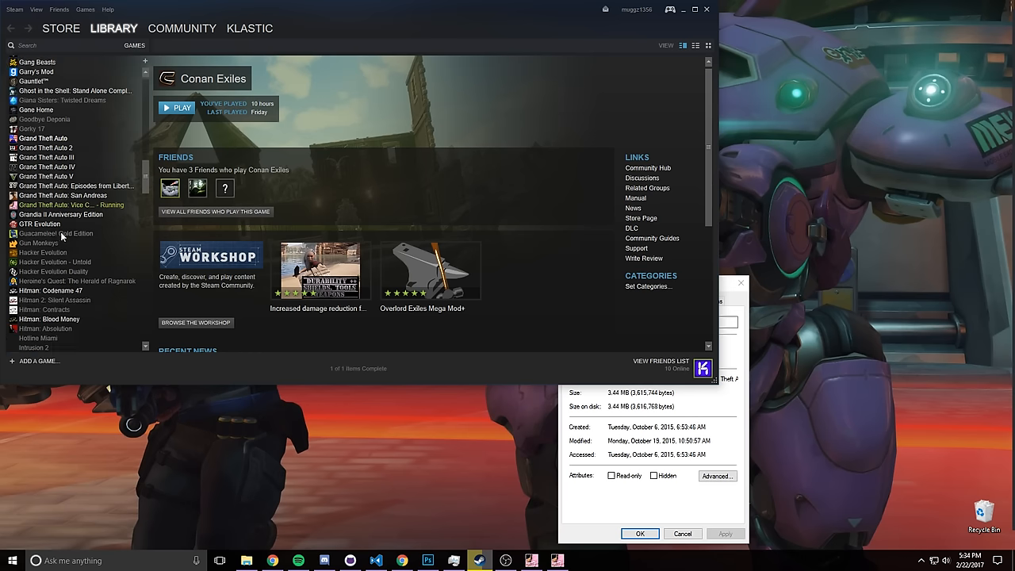
right_click(55, 167)
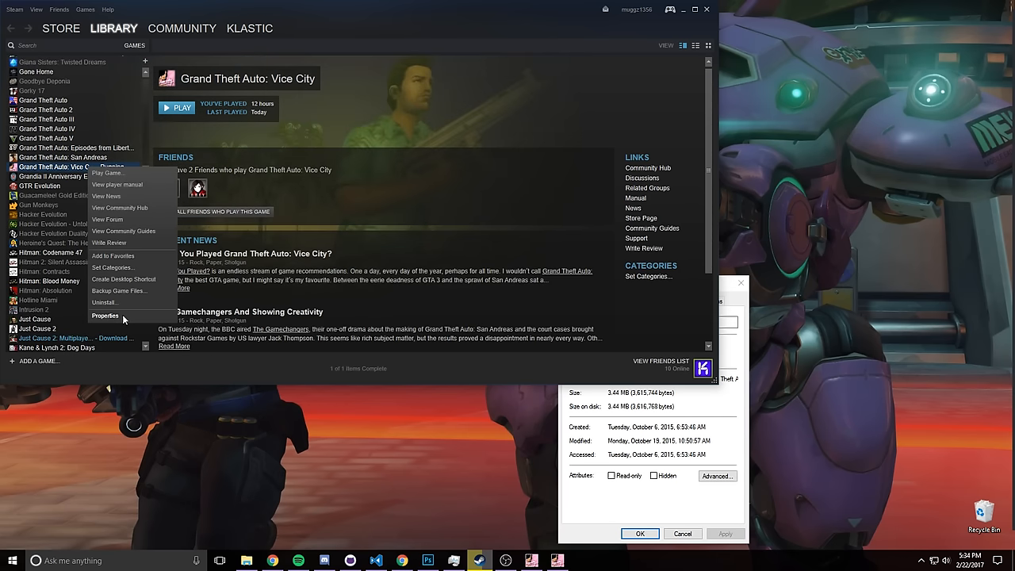
click(104, 316)
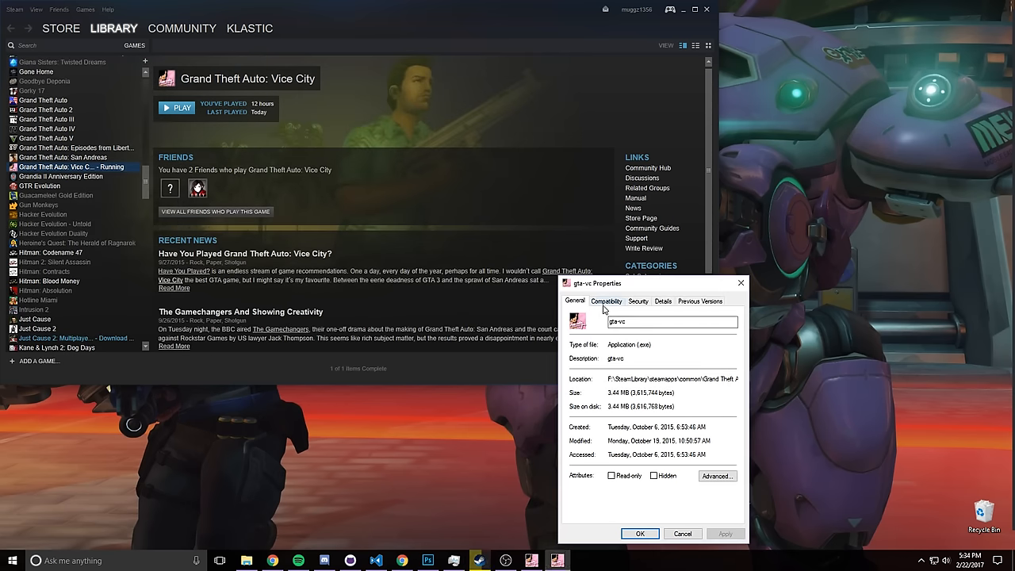
click(606, 302)
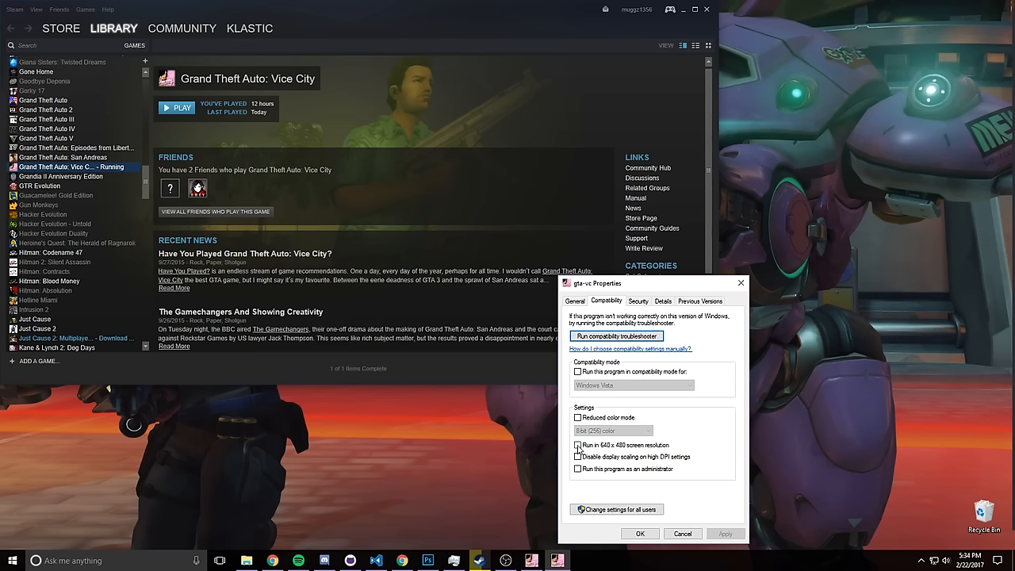
click(577, 444)
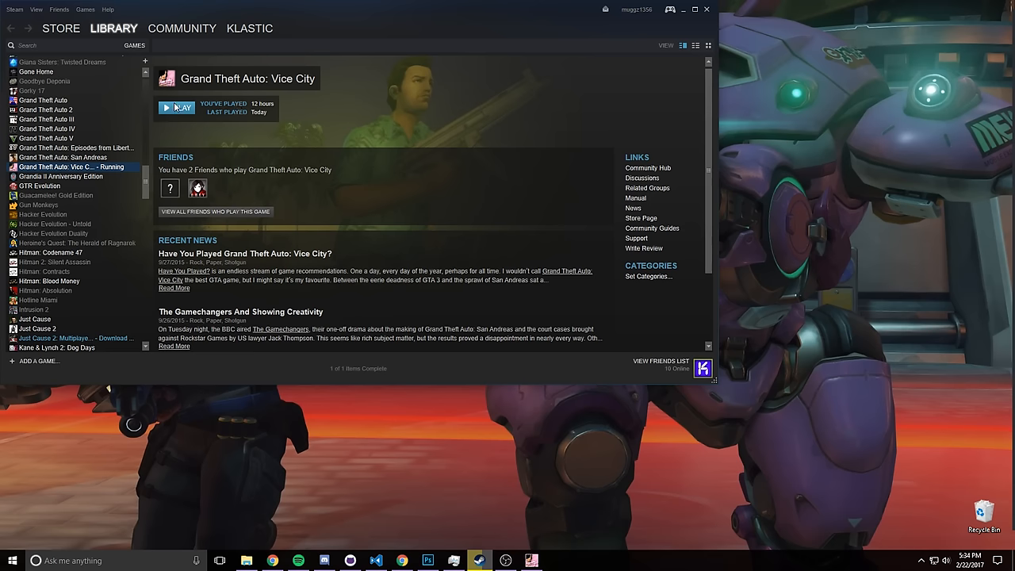
click(176, 108)
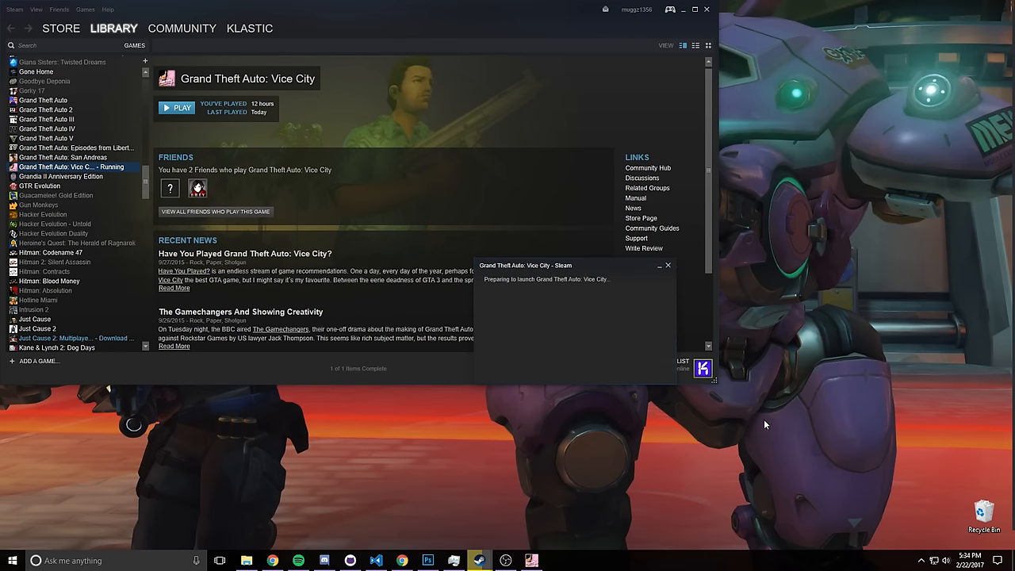
mouse_move(585, 269)
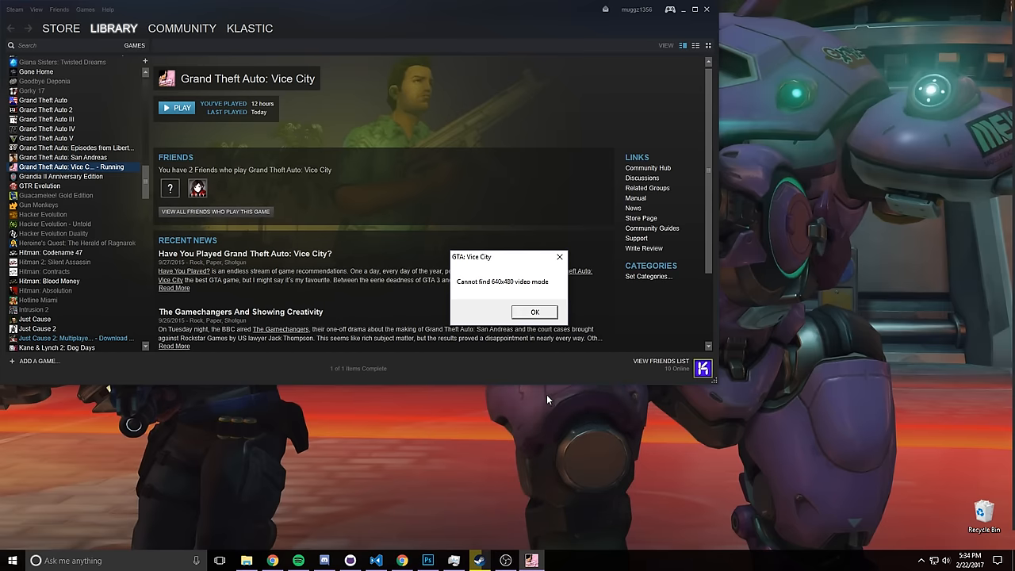
click(532, 311)
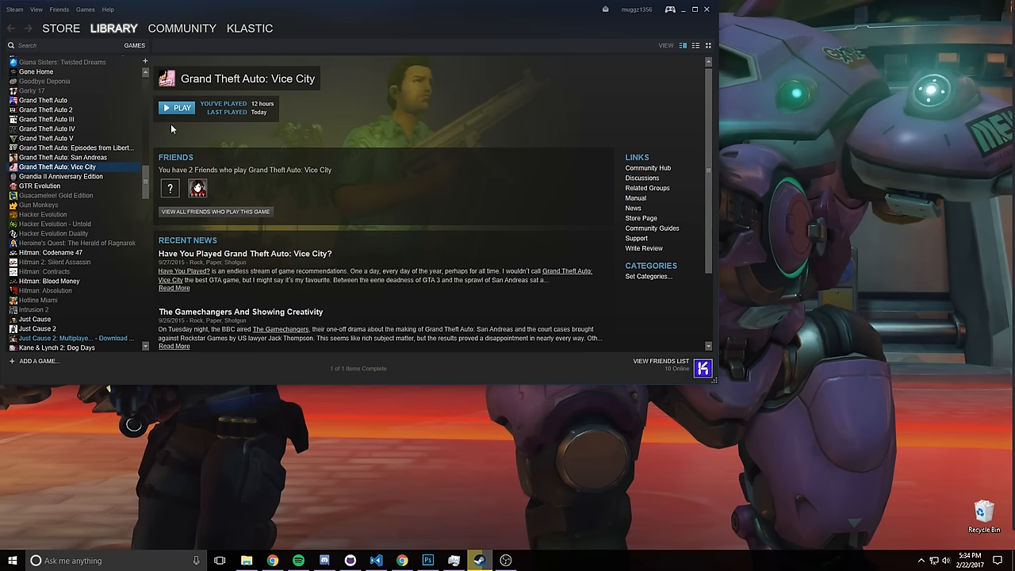
mouse_move(69, 135)
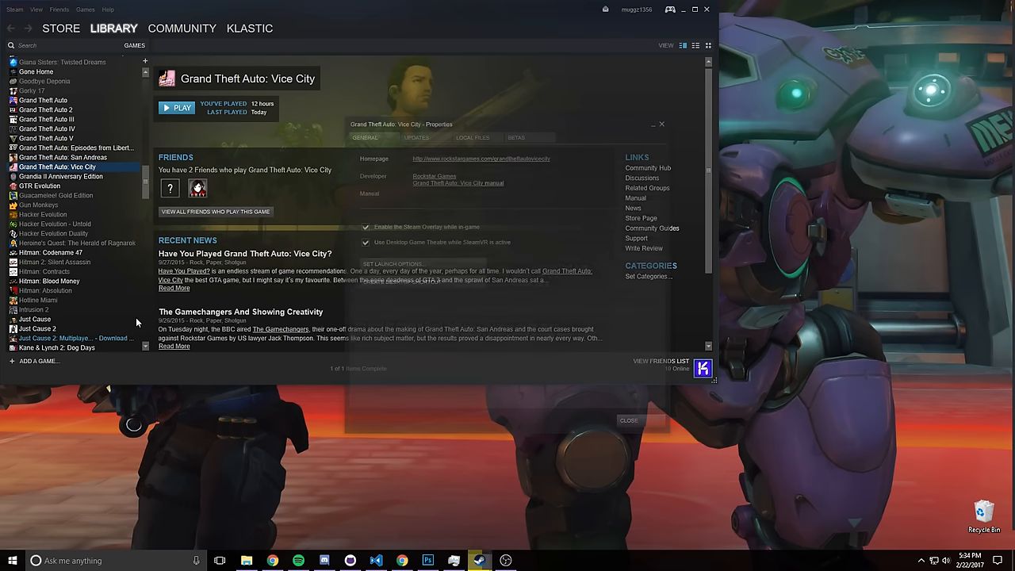
Browse the local files and set gta-vc to run in compatibility mode for Windows XP (Service Pack 2), then apply
click(473, 136)
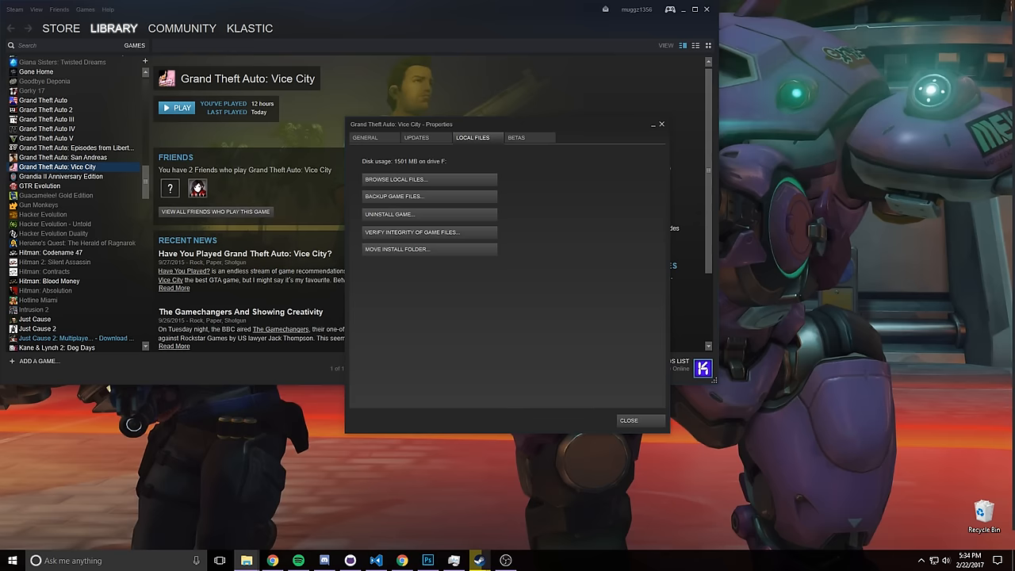
click(397, 180)
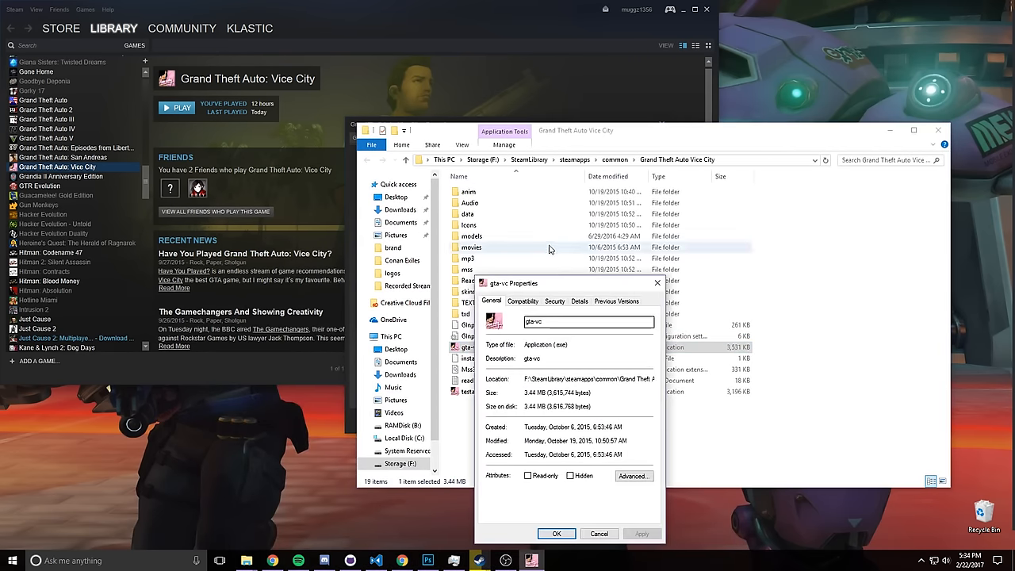
click(523, 302)
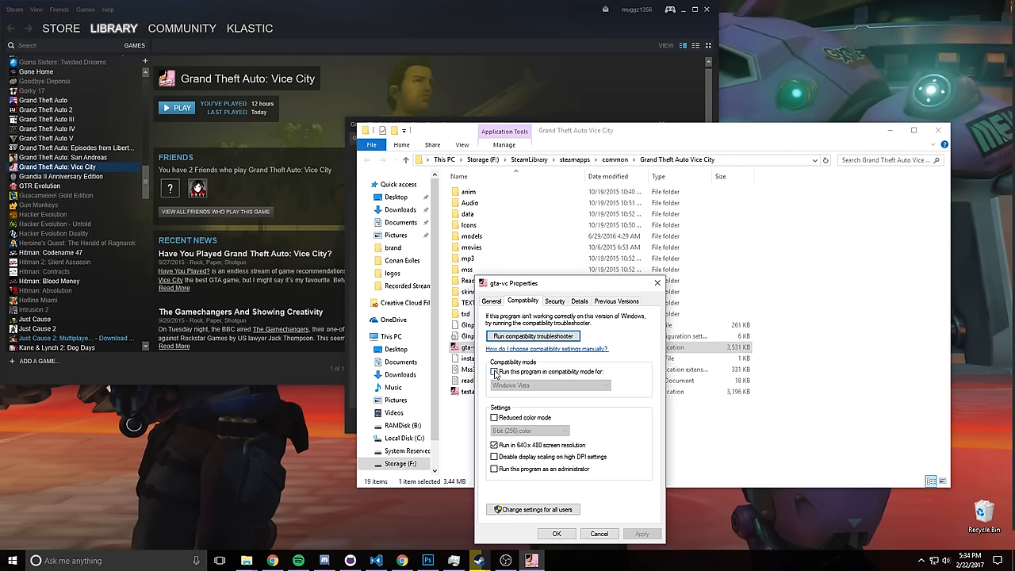
click(549, 385)
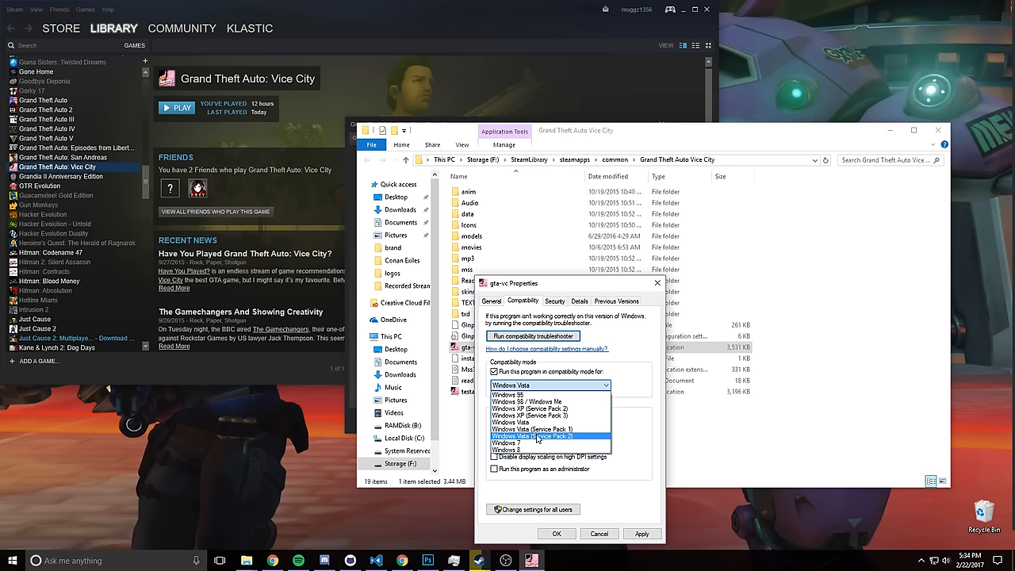
click(530, 409)
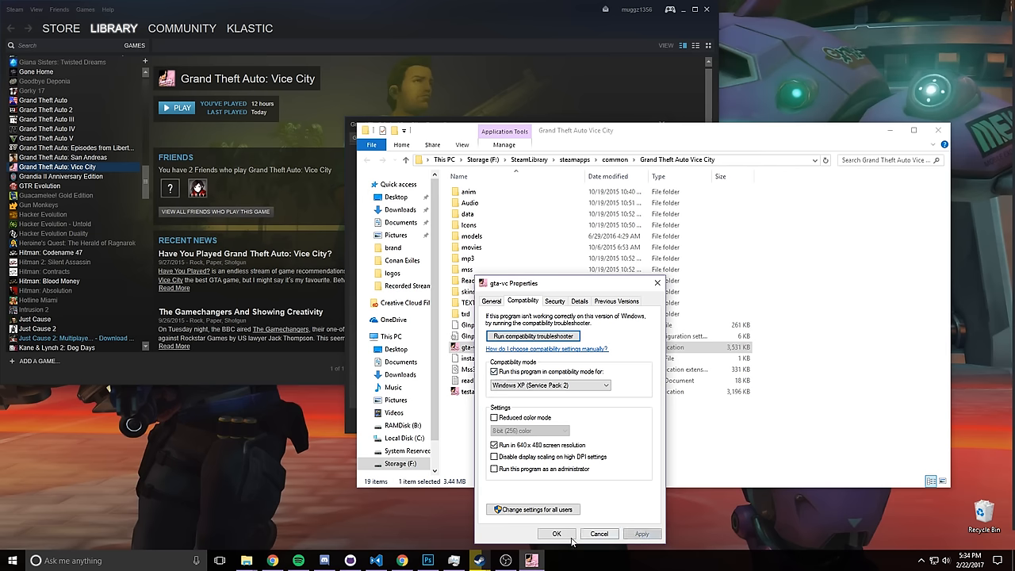
click(555, 533)
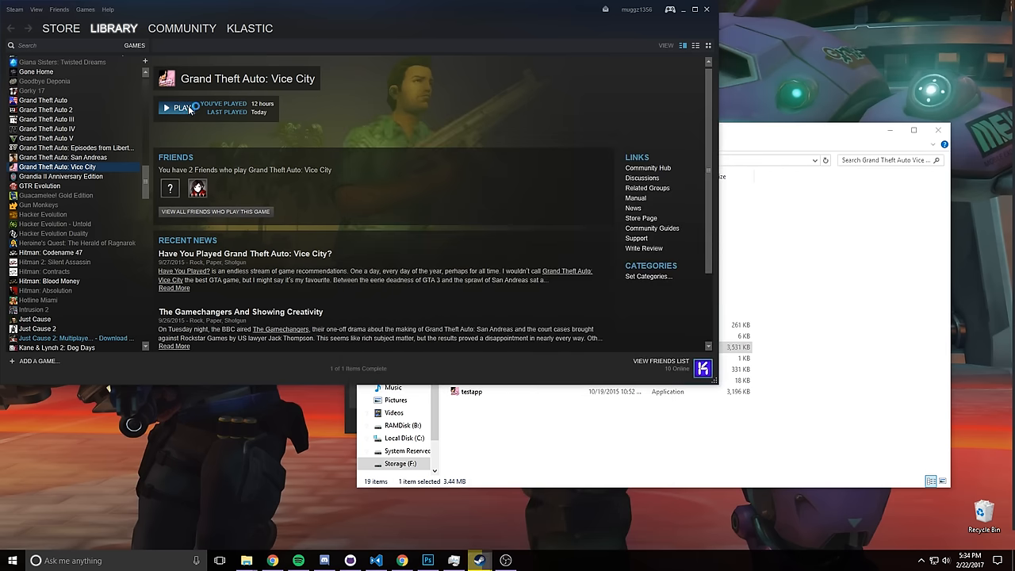
click(178, 108)
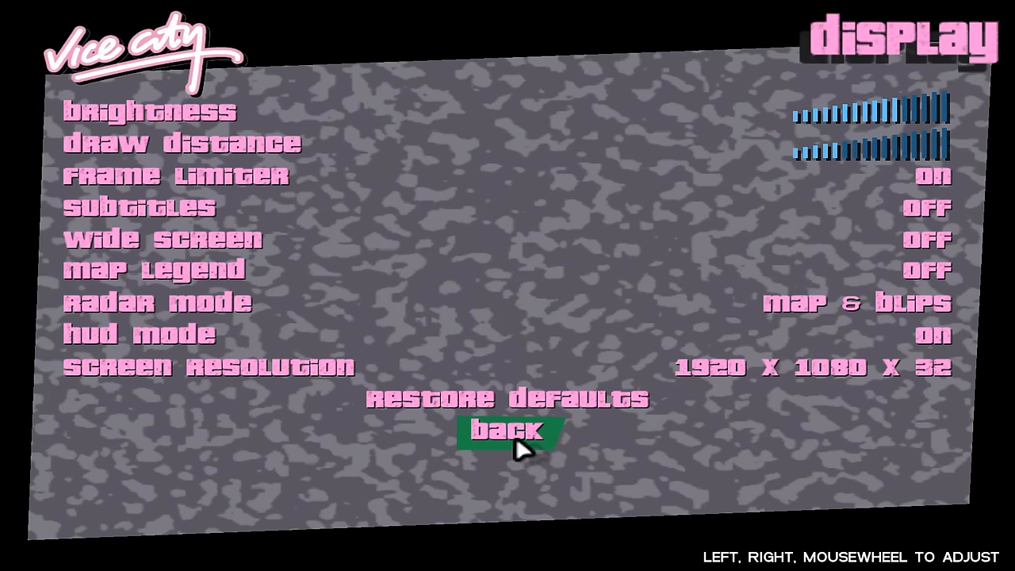
mouse_move(523, 385)
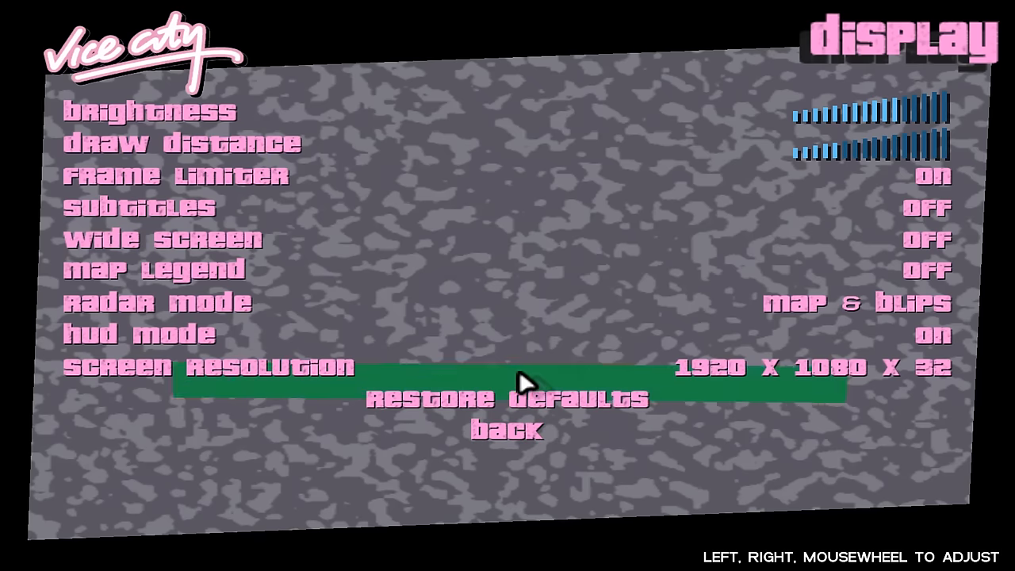
Return to Vice City's main menu and begin a New Game to confirm the game runs
click(508, 431)
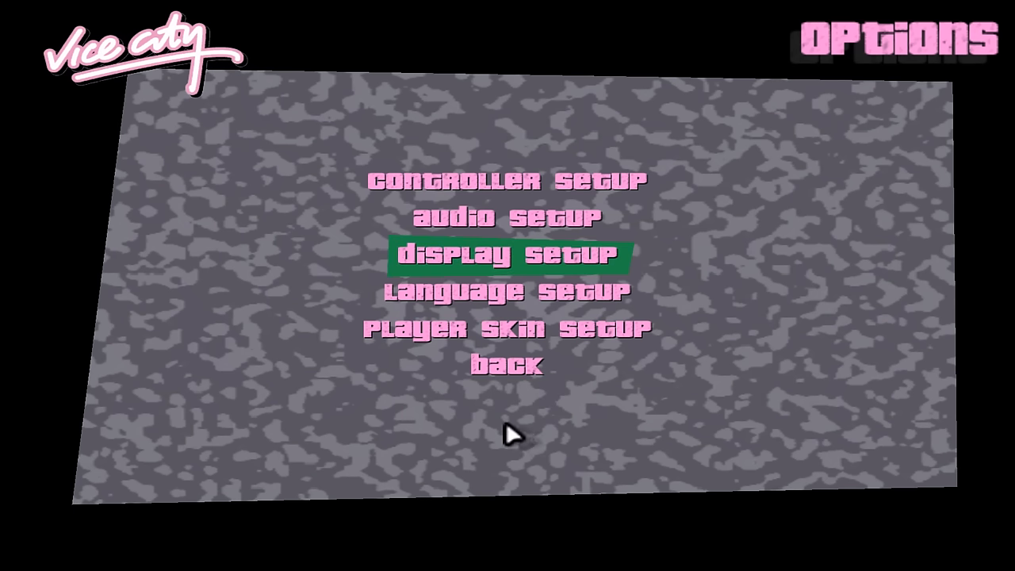
click(508, 365)
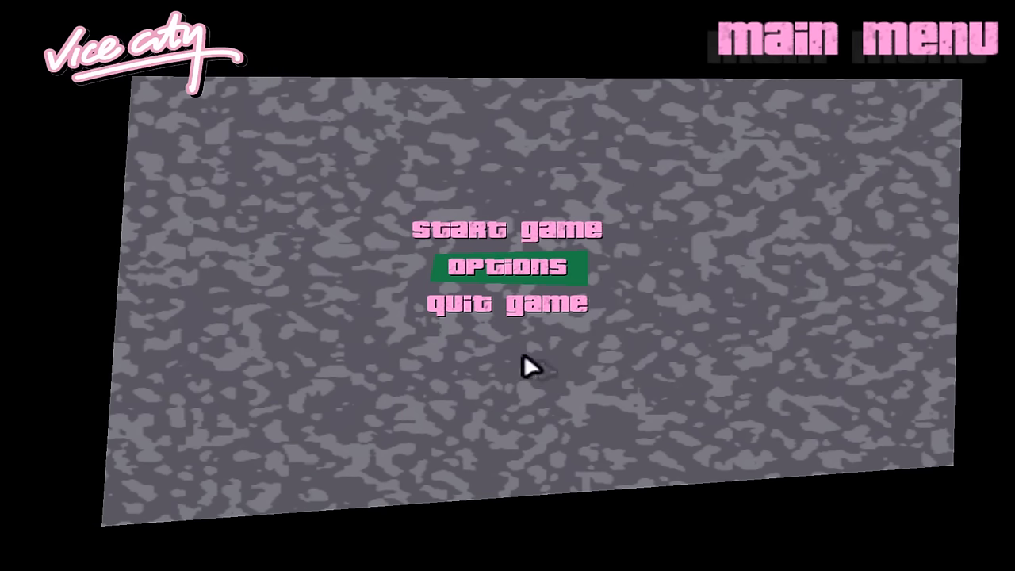
click(514, 229)
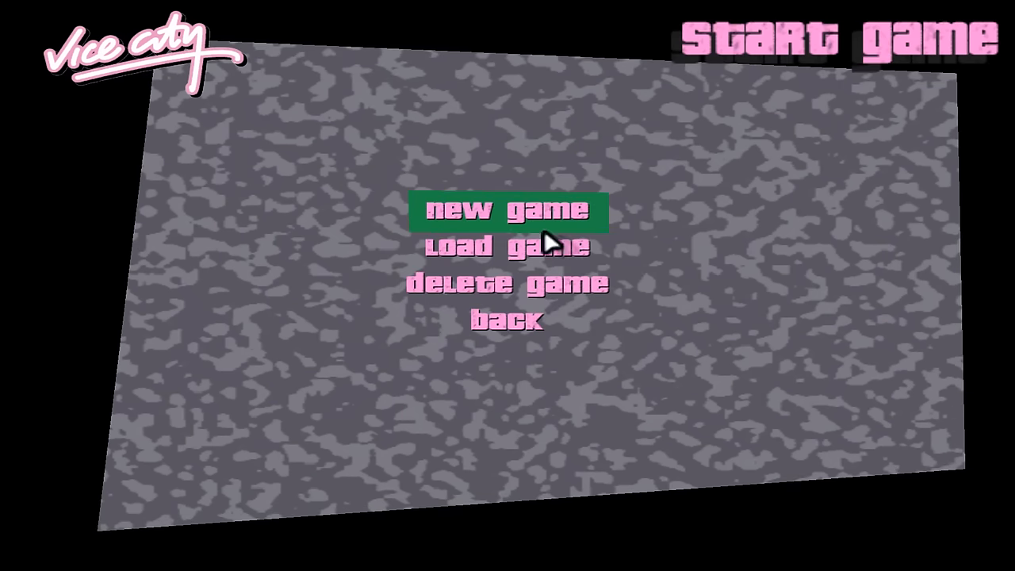
click(511, 211)
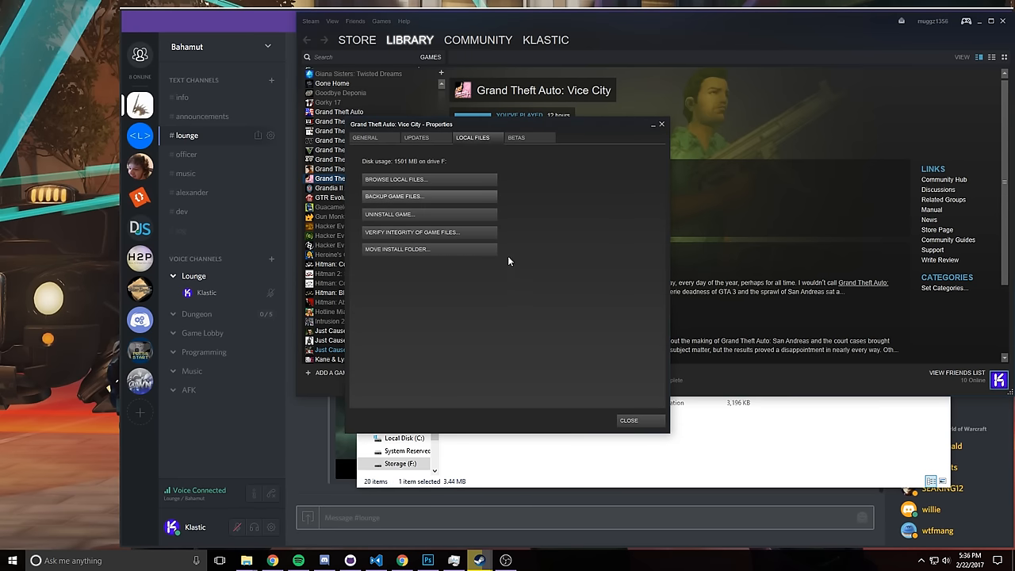
mouse_move(425, 172)
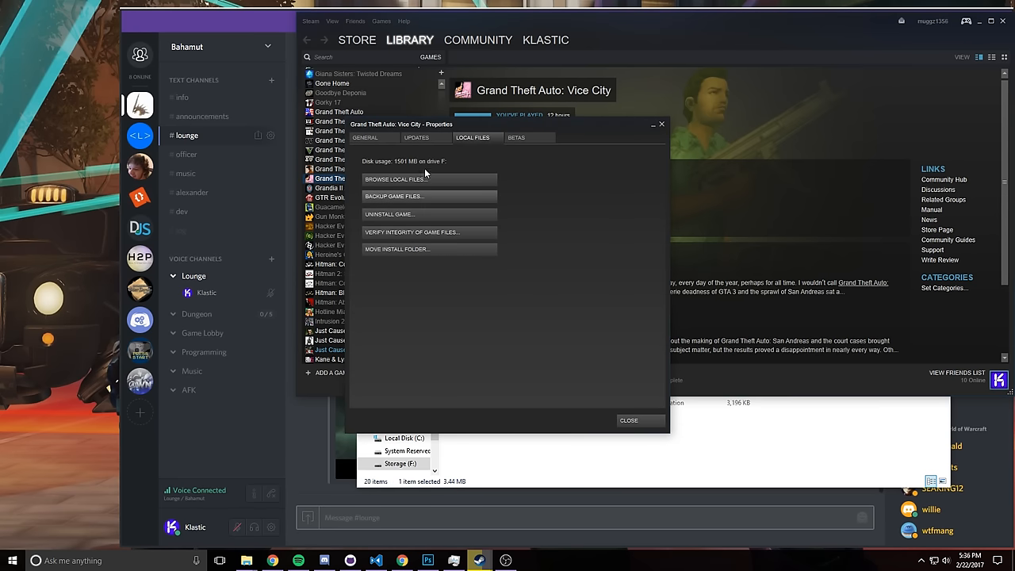
click(397, 177)
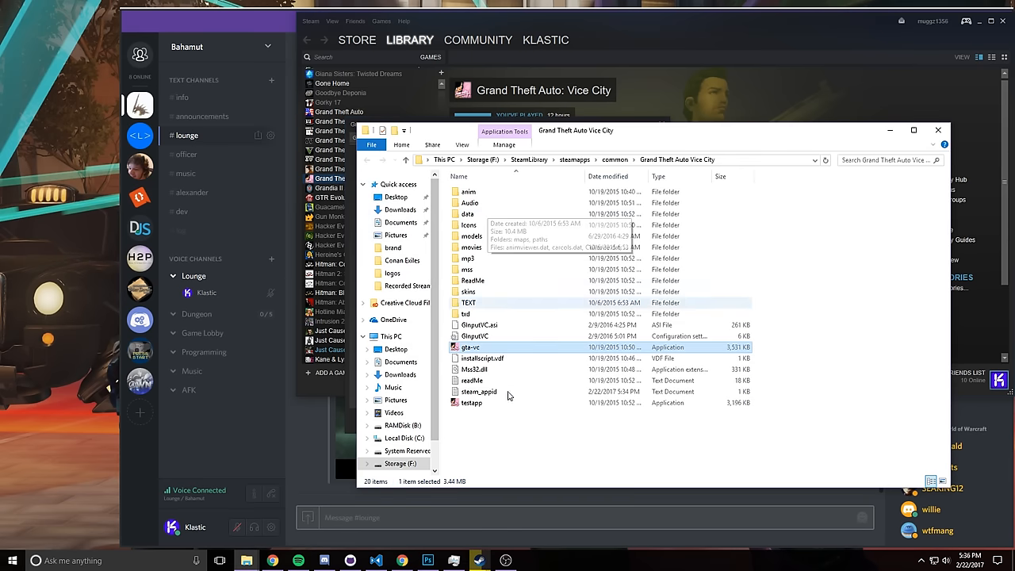
right_click(469, 348)
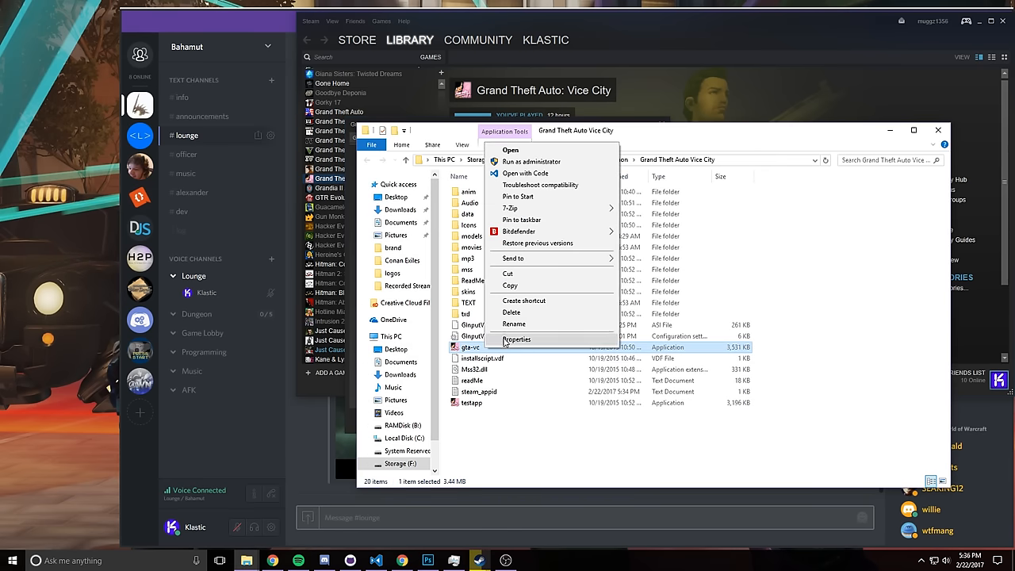
click(517, 340)
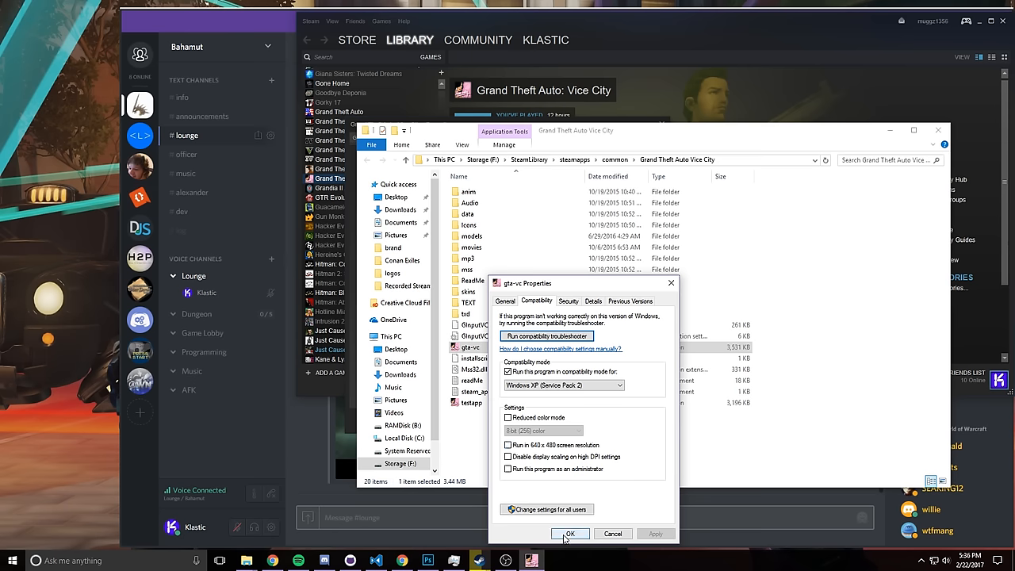
click(569, 532)
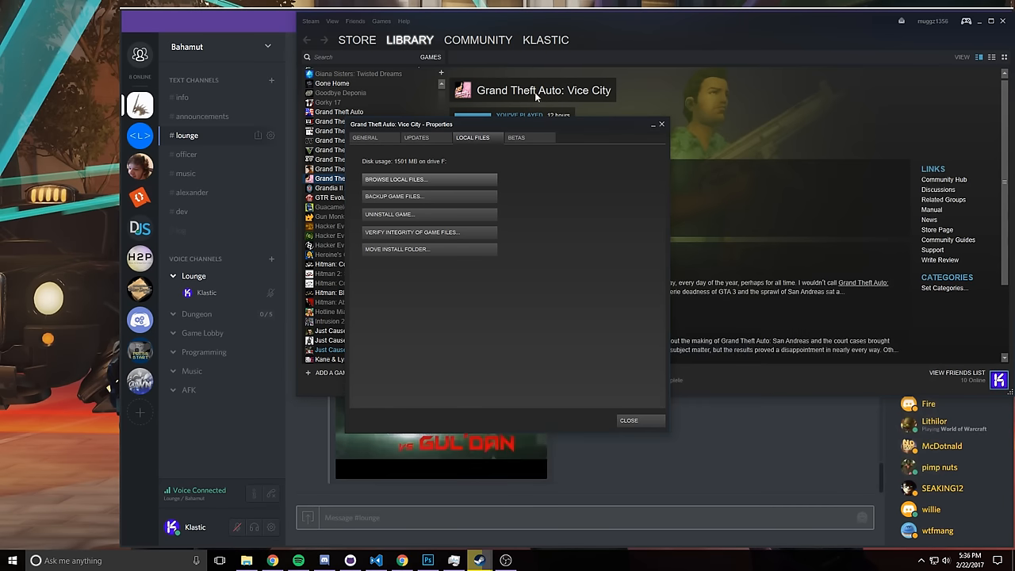
Close Vice City's Steam properties and launch the game again from the library page
click(628, 420)
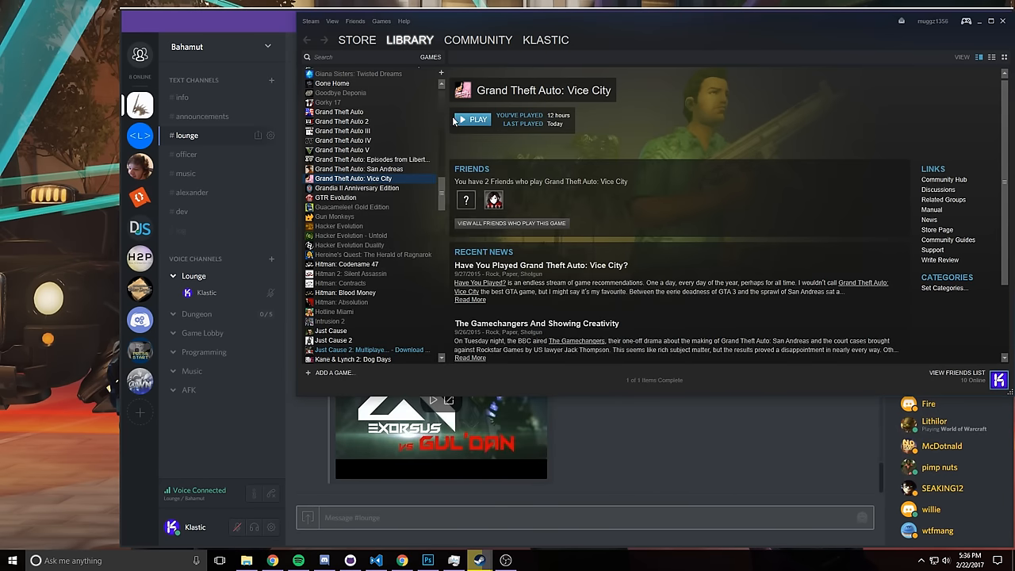
click(473, 118)
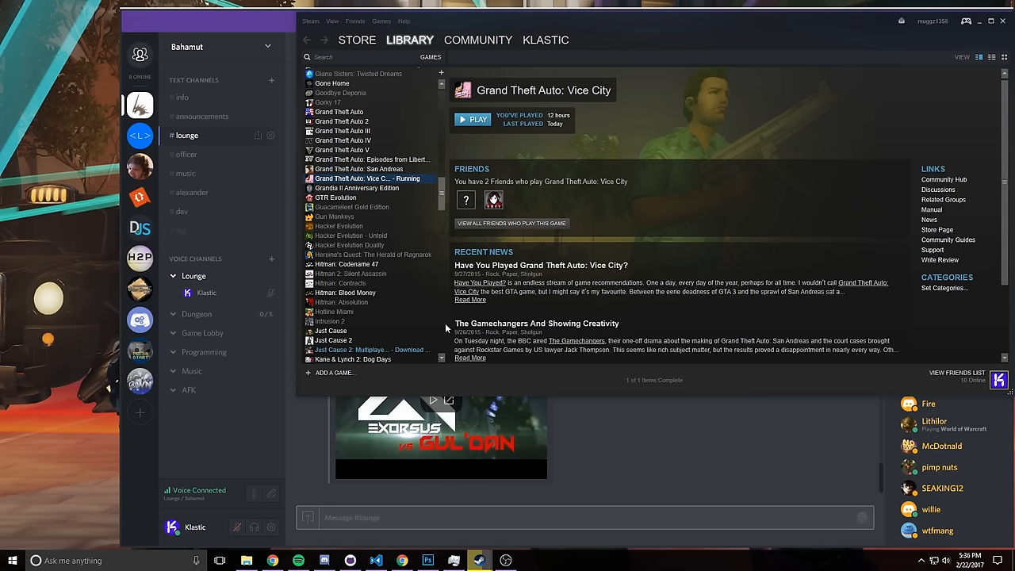
mouse_move(479, 339)
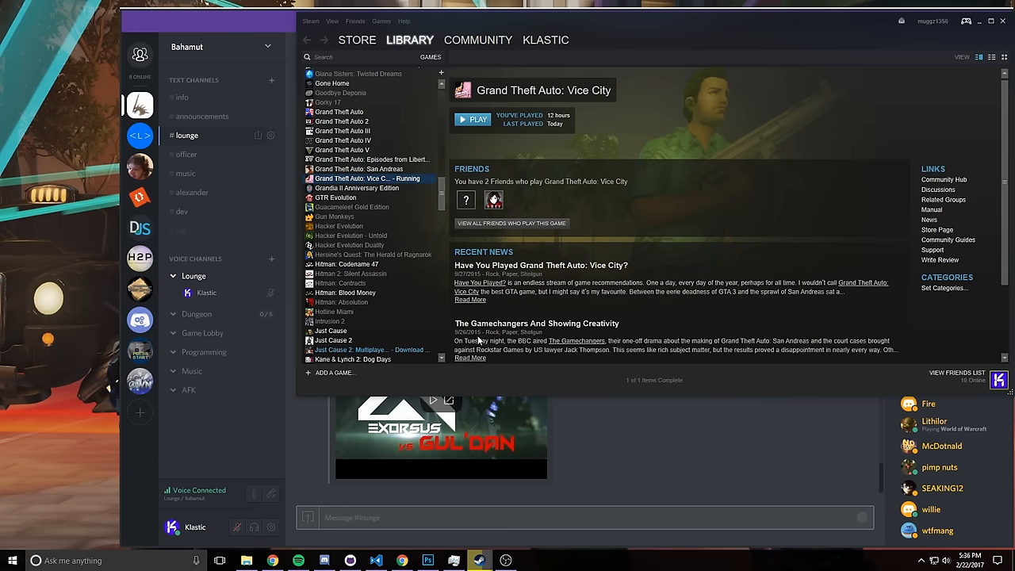
scroll(down, 3)
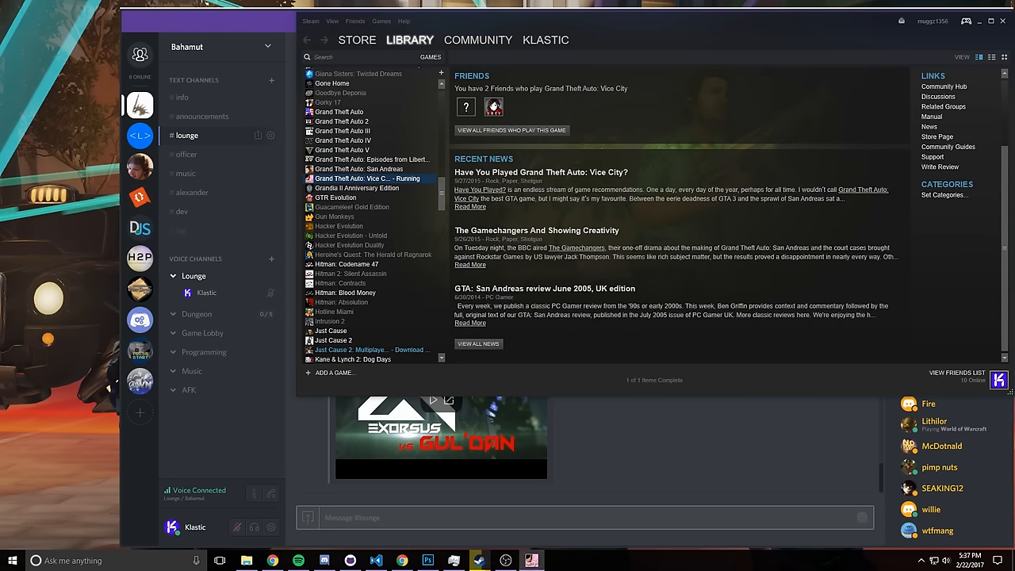